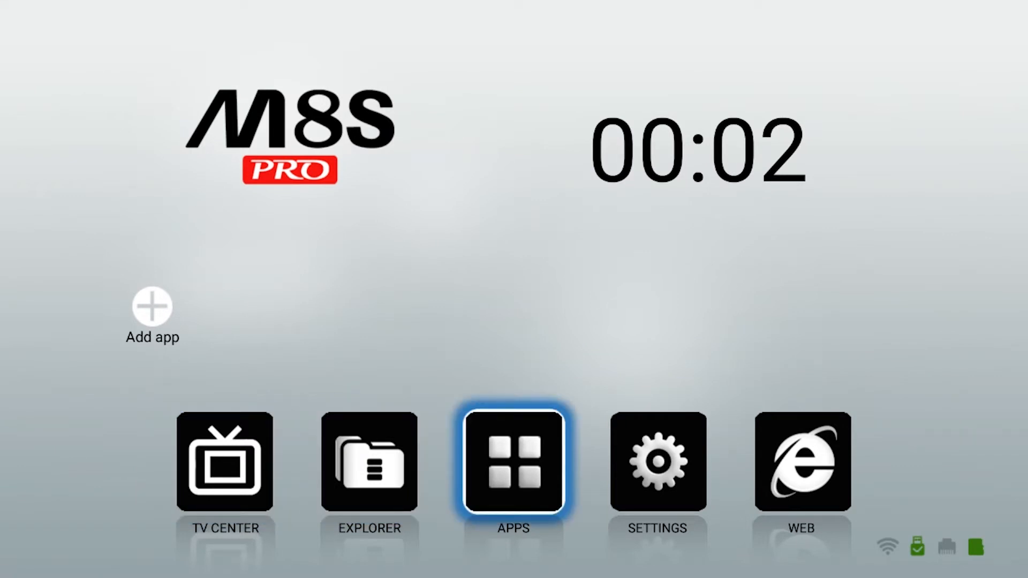
Step: Open the Settings panel from the launcher home screen
left_click(224, 462)
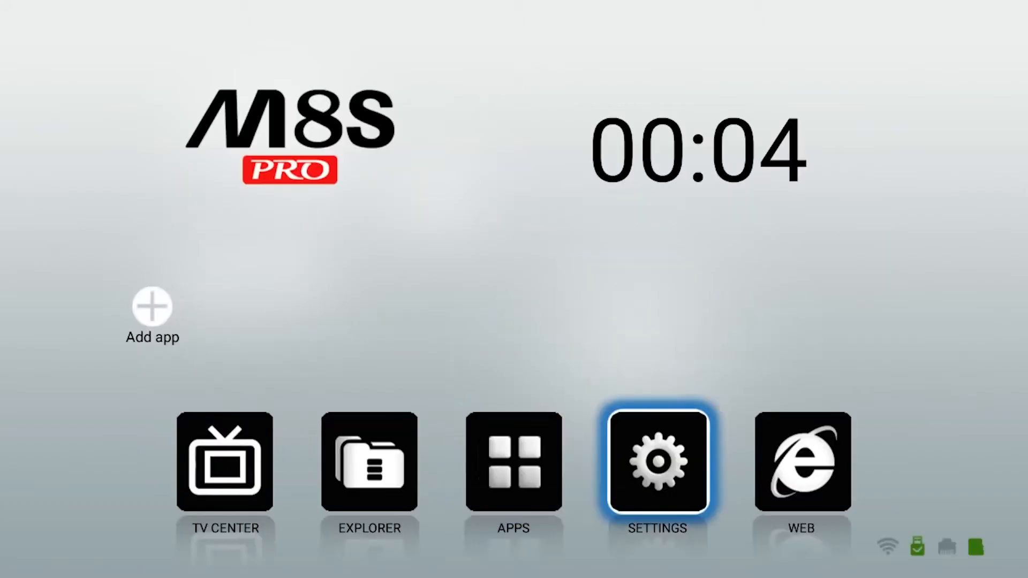
left_click(656, 461)
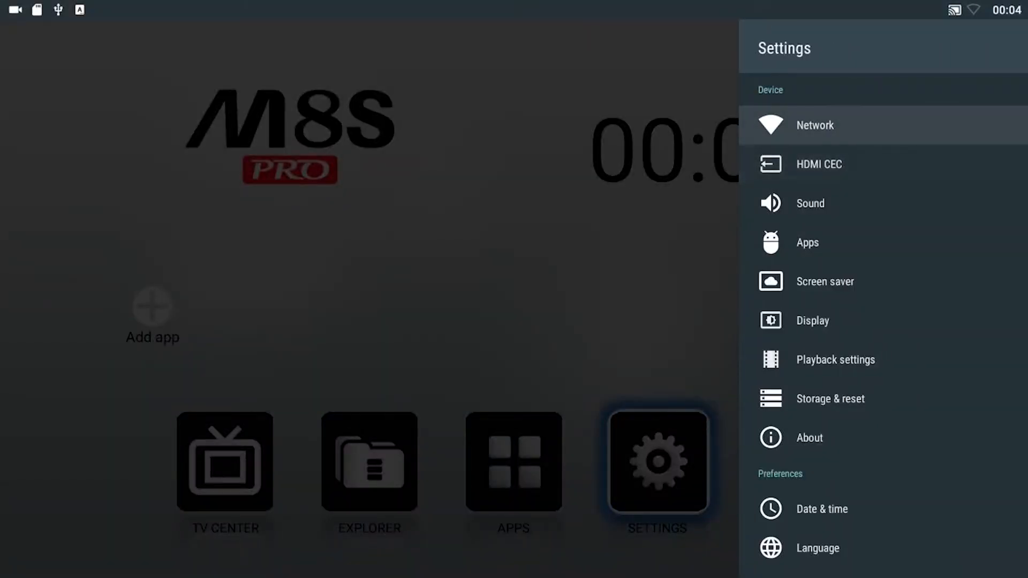
Step: Look through Display > Screen position, then return to the main settings list
left_click(809, 203)
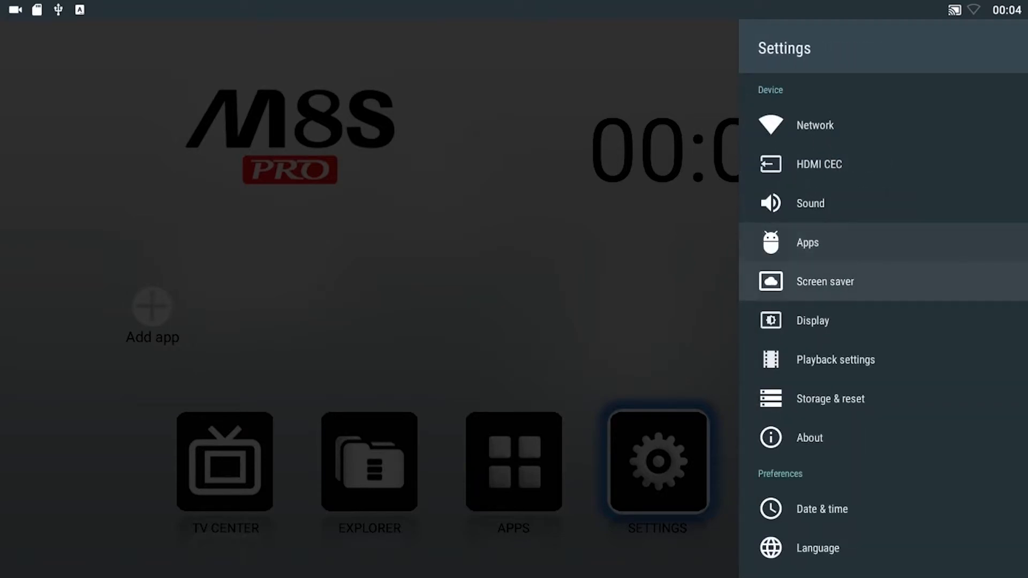
left_click(812, 320)
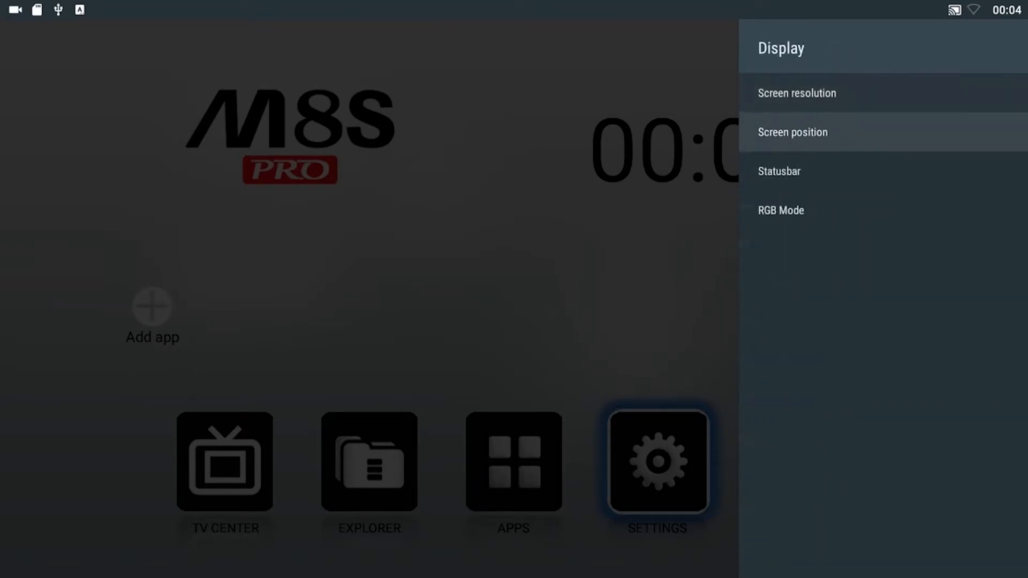
left_click(792, 132)
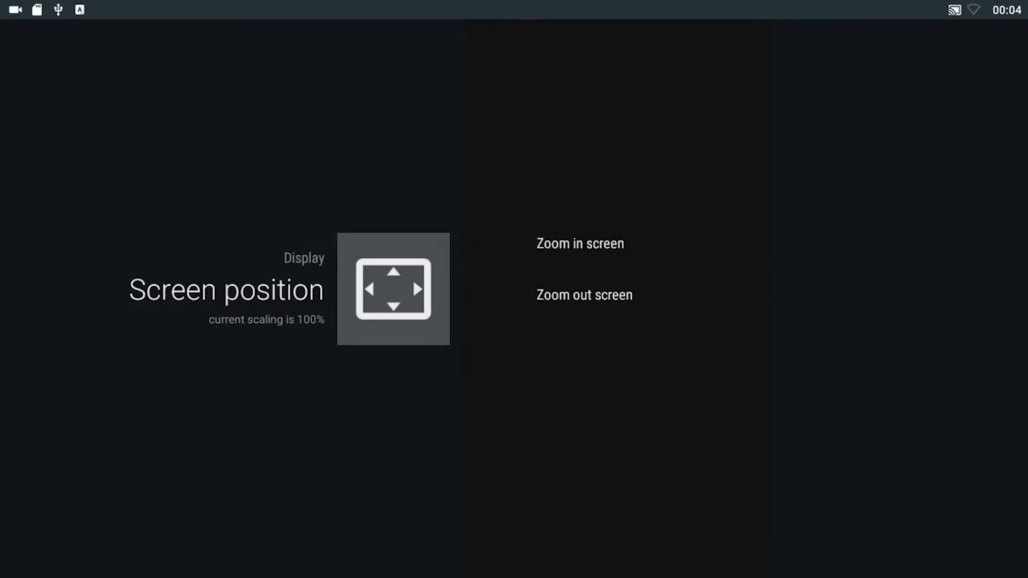
left_click(582, 295)
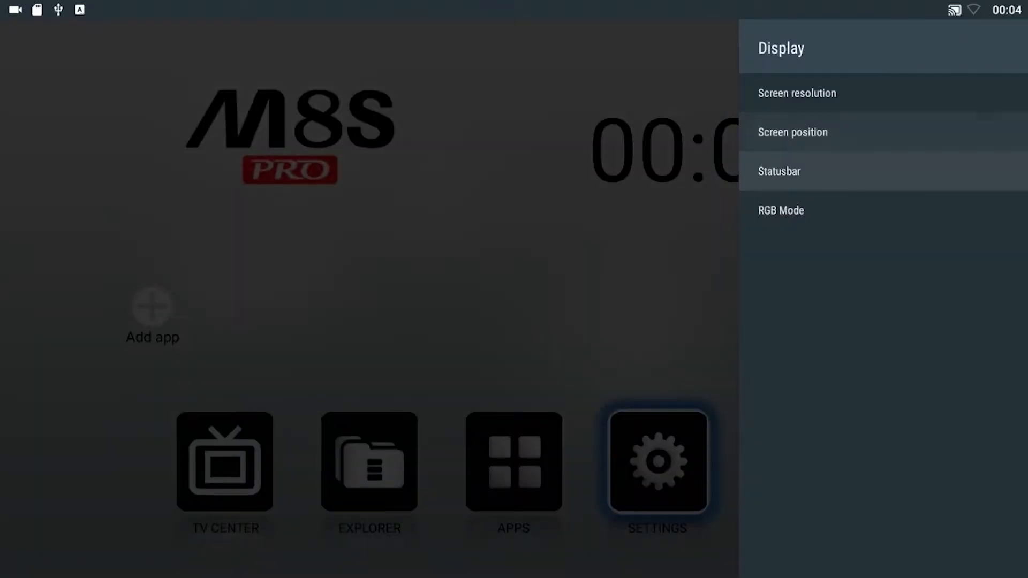
left_click(779, 171)
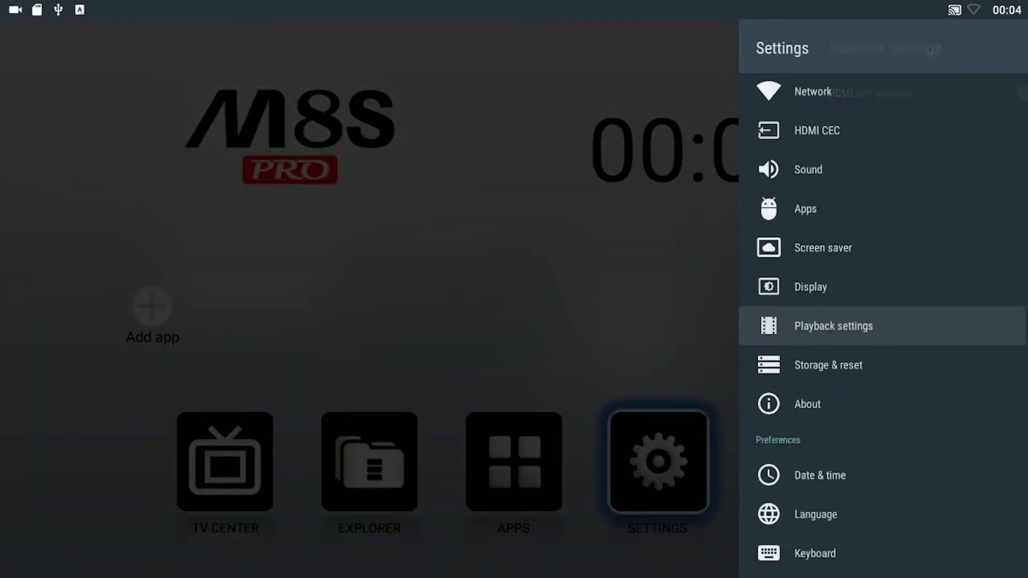
Step: Start a Bluetooth accessory search under Remote & accessories > Add accessory
scroll("down", 3)
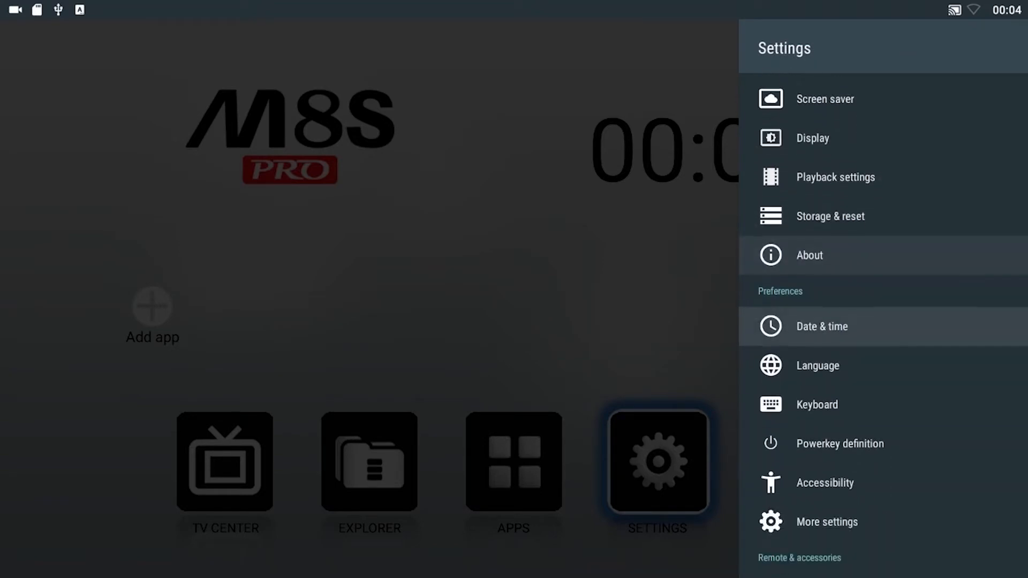
scroll("down", 3)
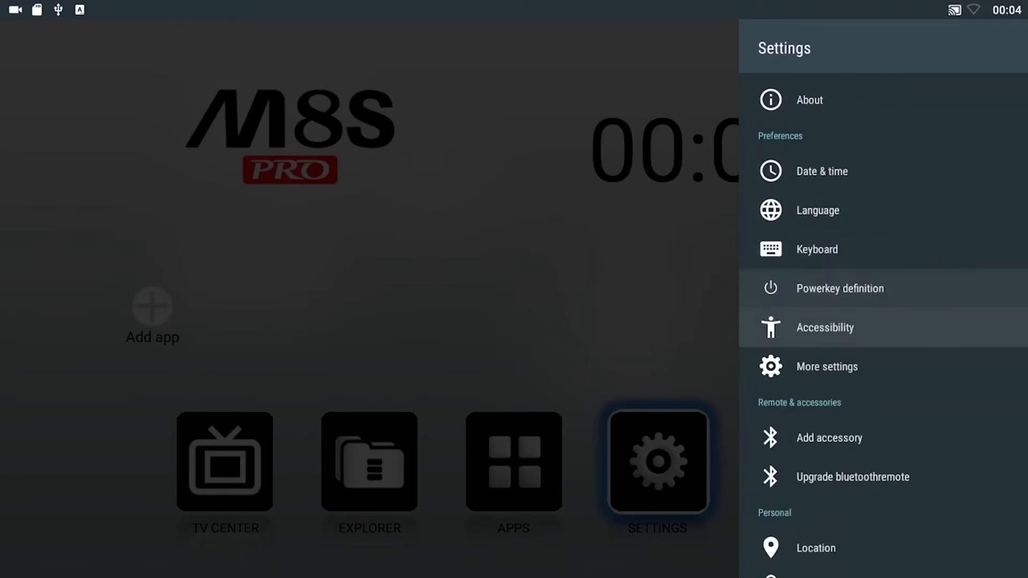
scroll("down", 3)
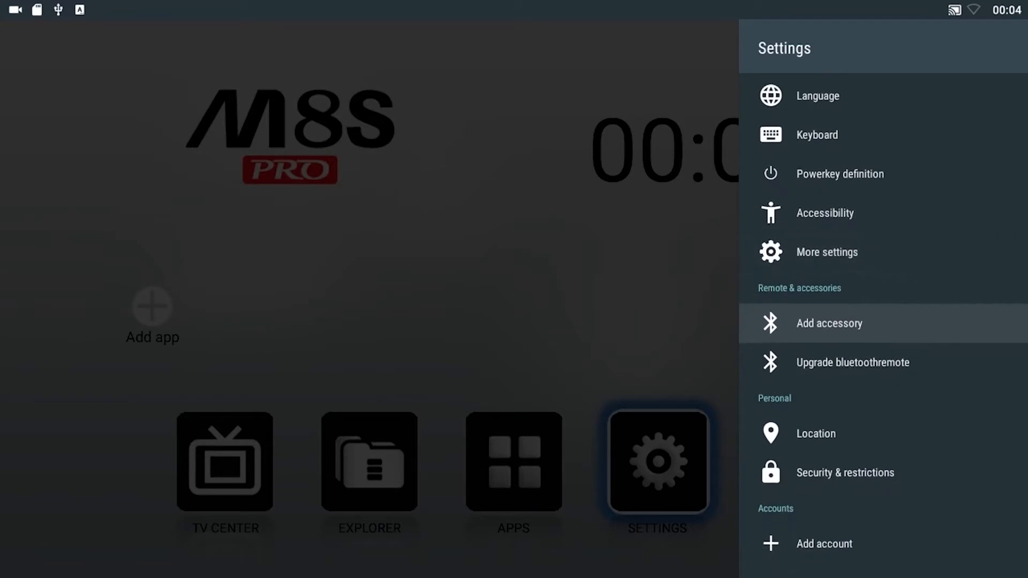
scroll("down", 3)
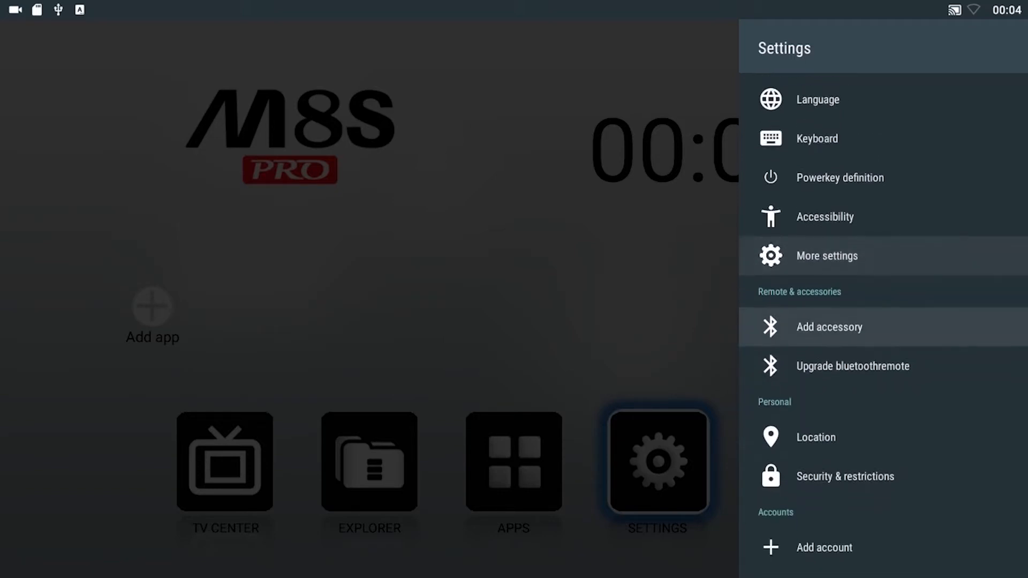
left_click(829, 326)
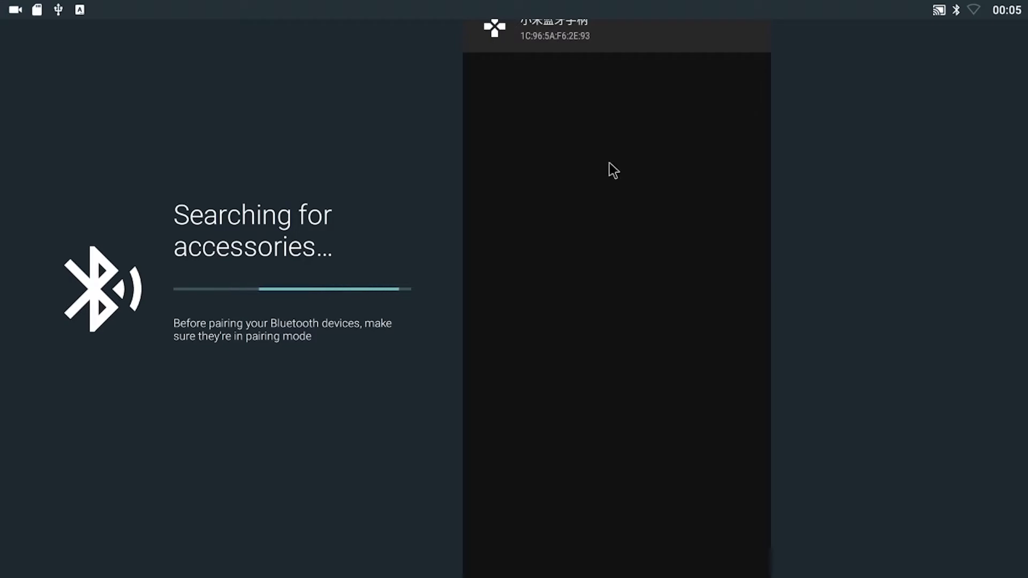
left_click(554, 30)
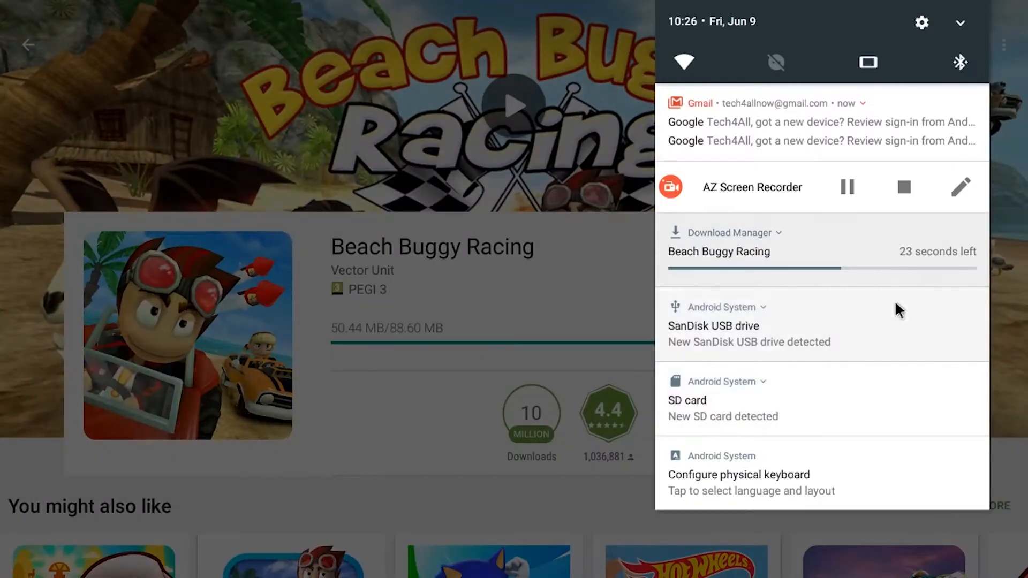
mouse_move(930, 429)
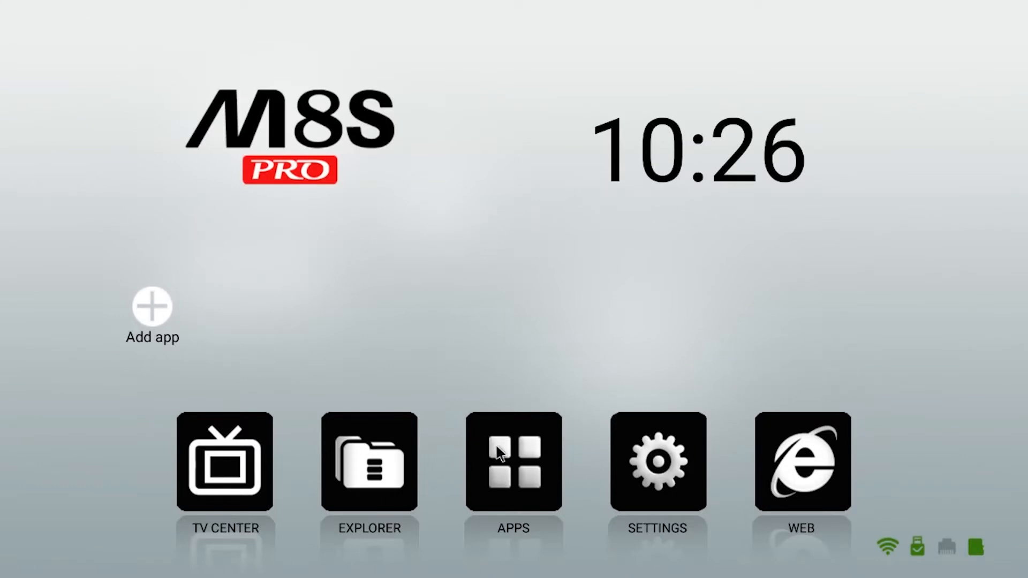
Step: Launch Beach Buggy Racing from its Play Store page once installed
left_click(513, 461)
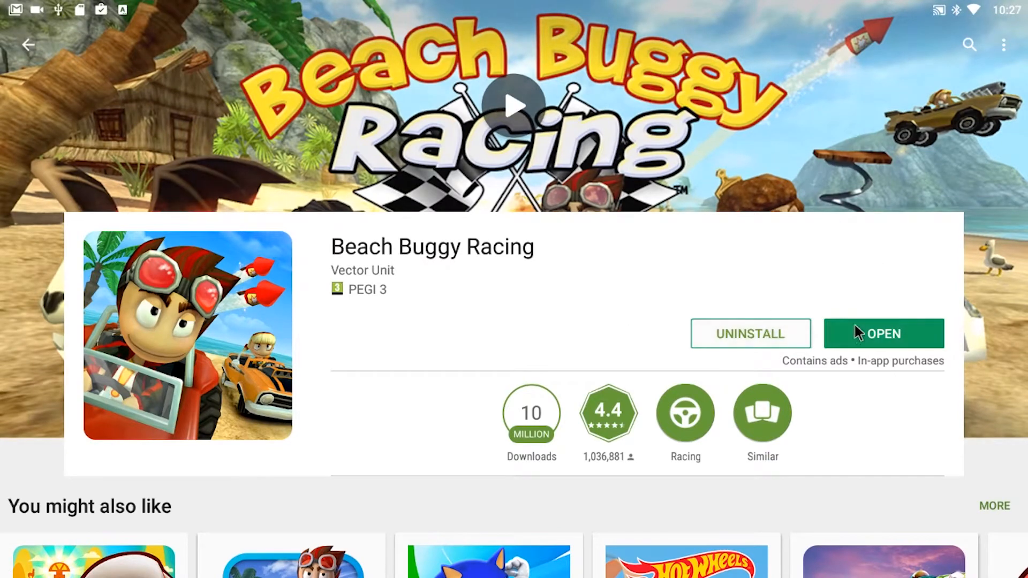
left_click(883, 334)
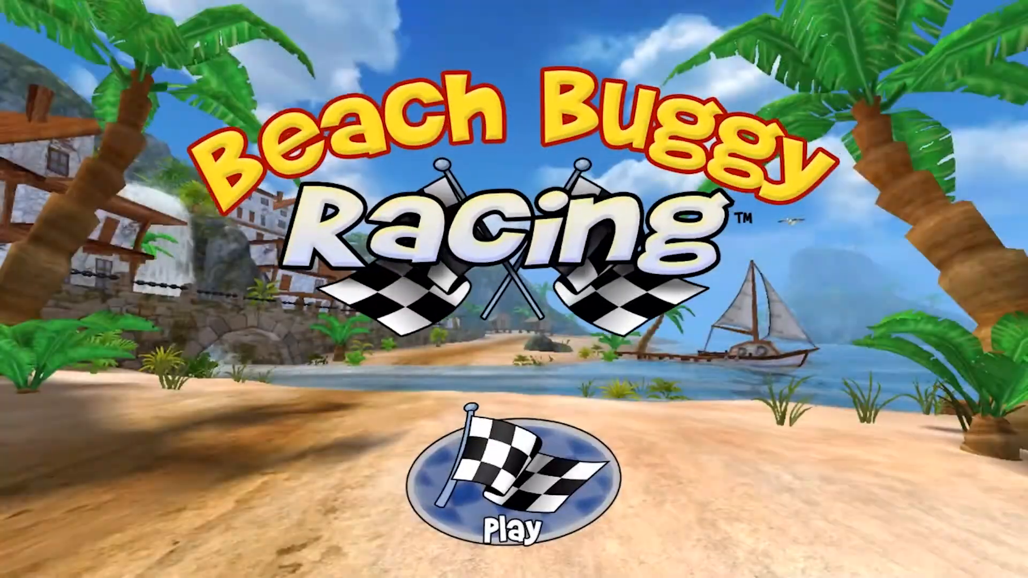
Step: Start the game and advance through the tutorial dialogs to the first real race
left_click(513, 475)
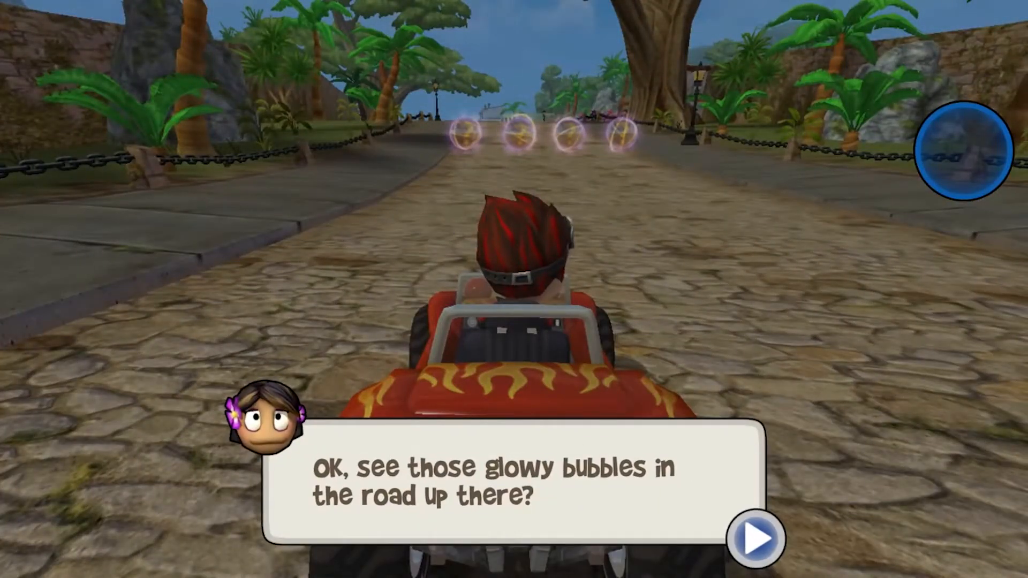
left_click(754, 537)
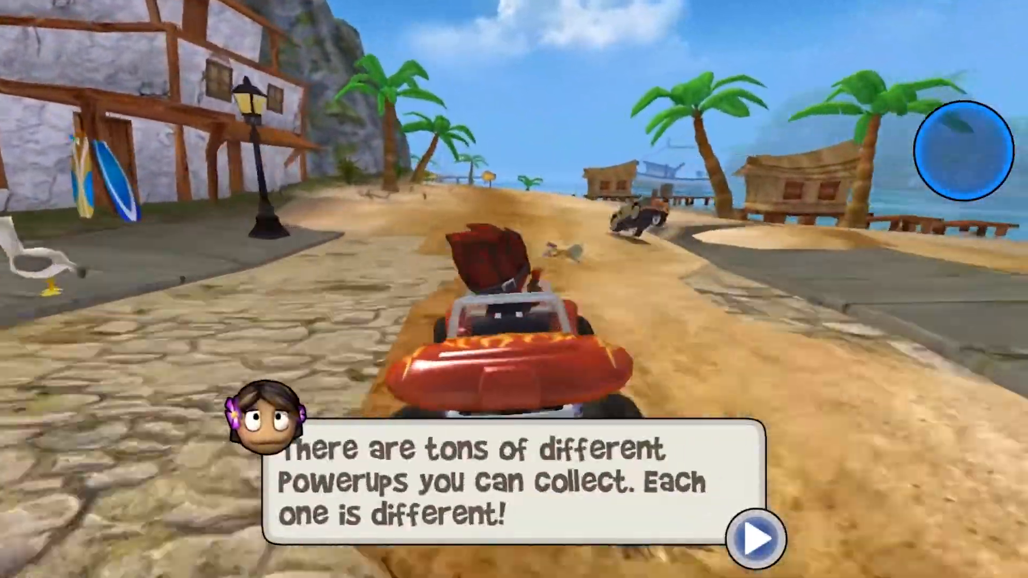
left_click(755, 536)
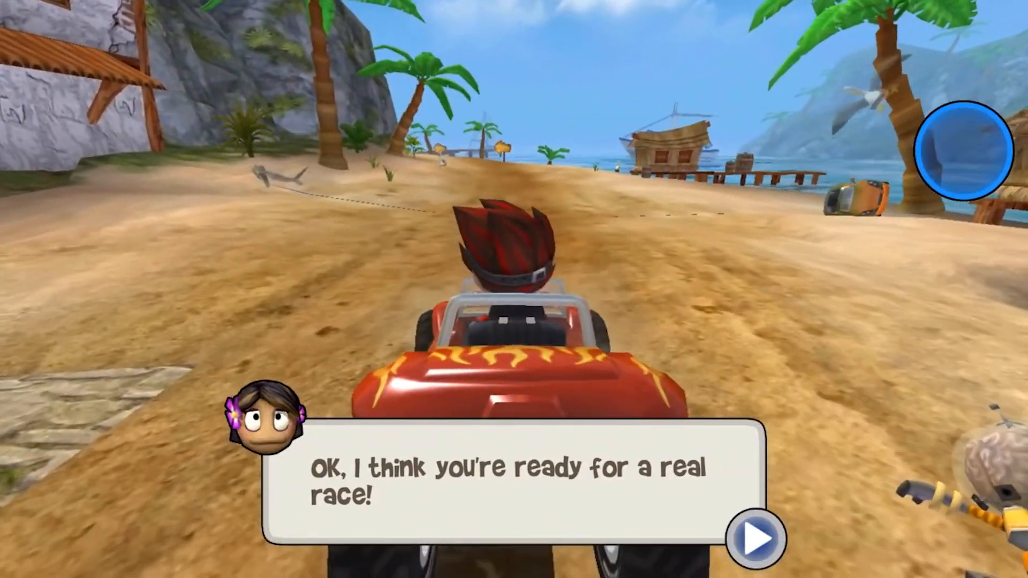
left_click(754, 537)
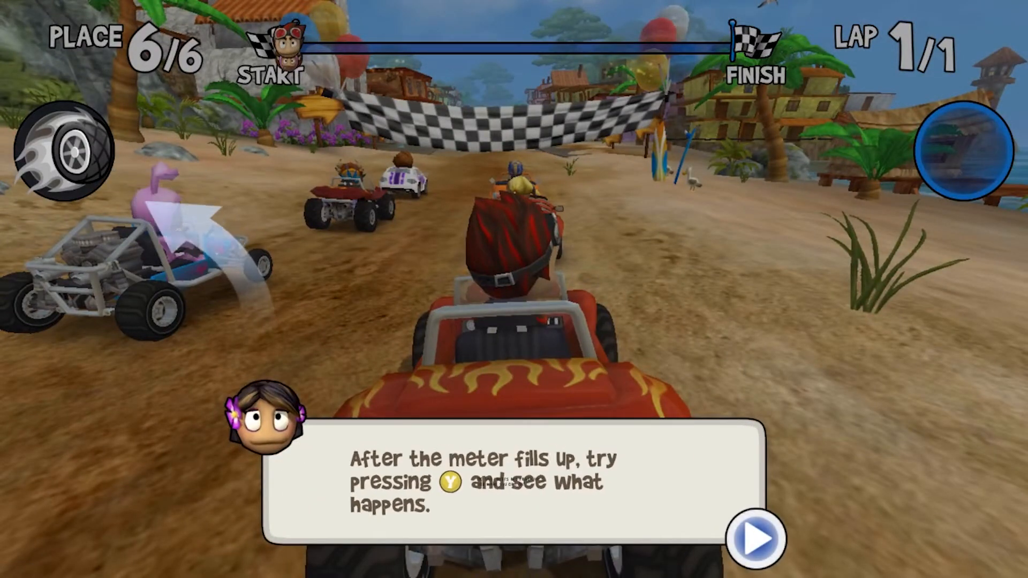
Step: Dismiss the boost-meter tip and the end-of-tutorial 'Nice driving!' message
left_click(755, 537)
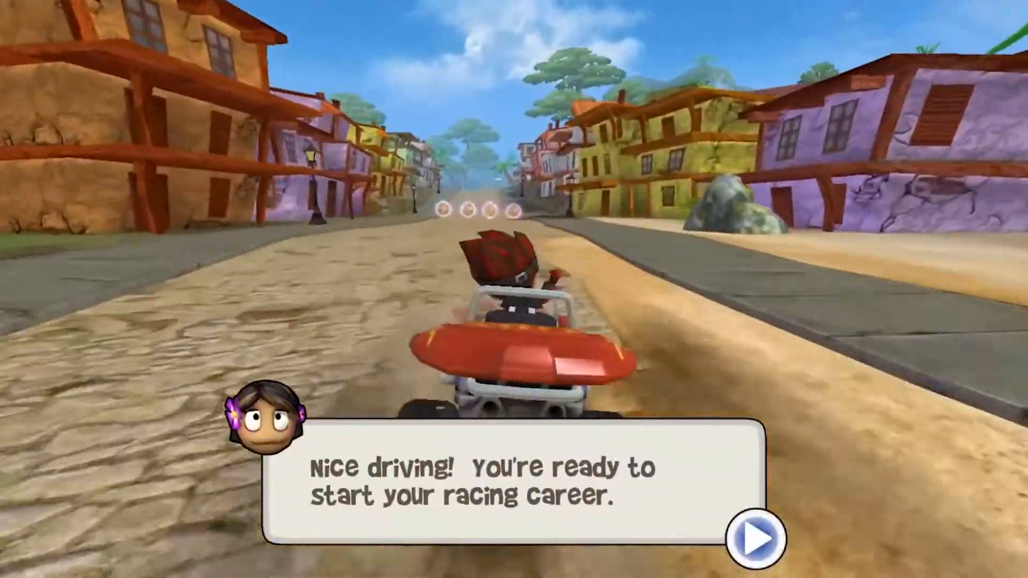
left_click(753, 538)
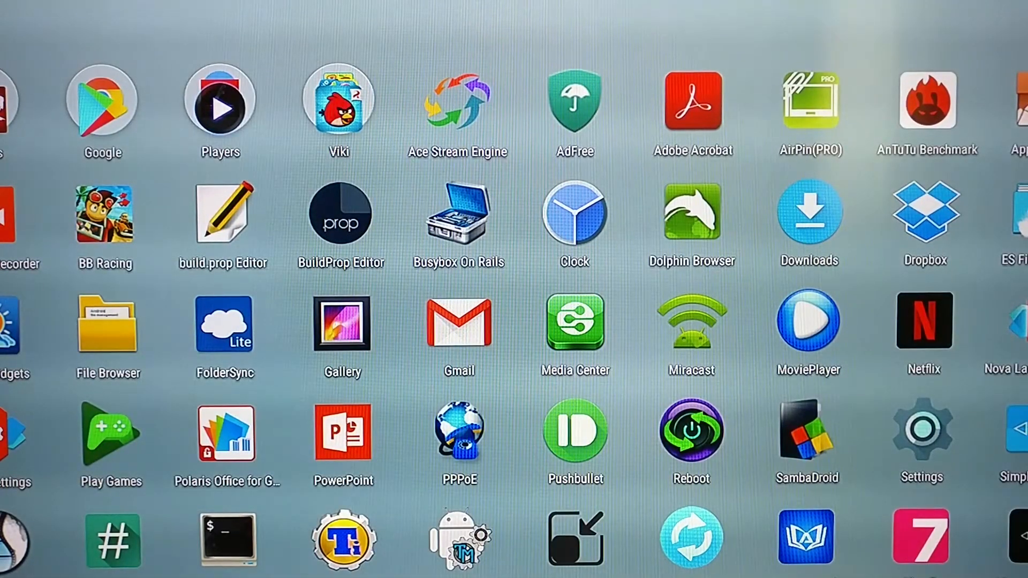
Step: Run the AnTuTu Benchmark test from the app drawer
left_click(926, 103)
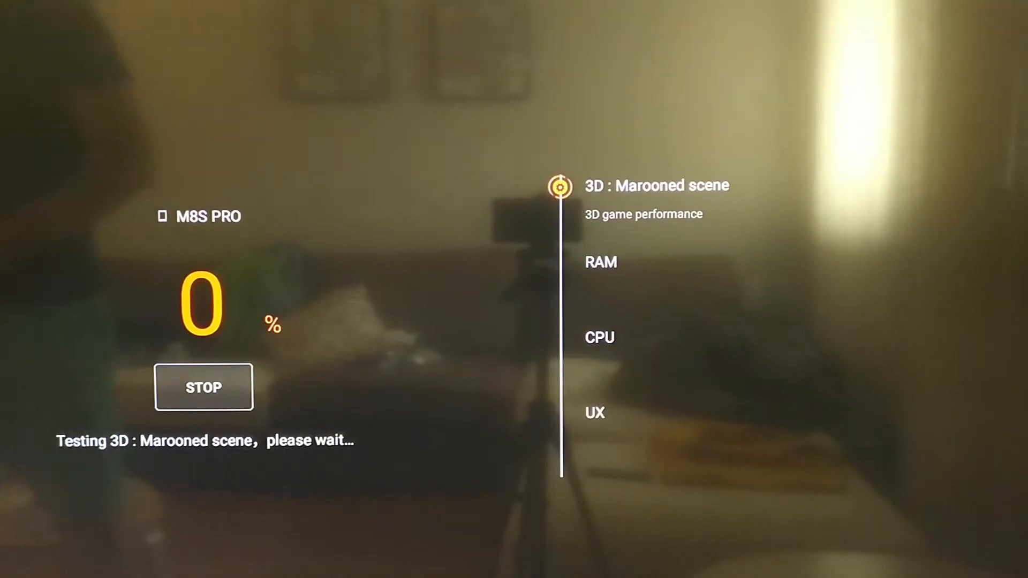